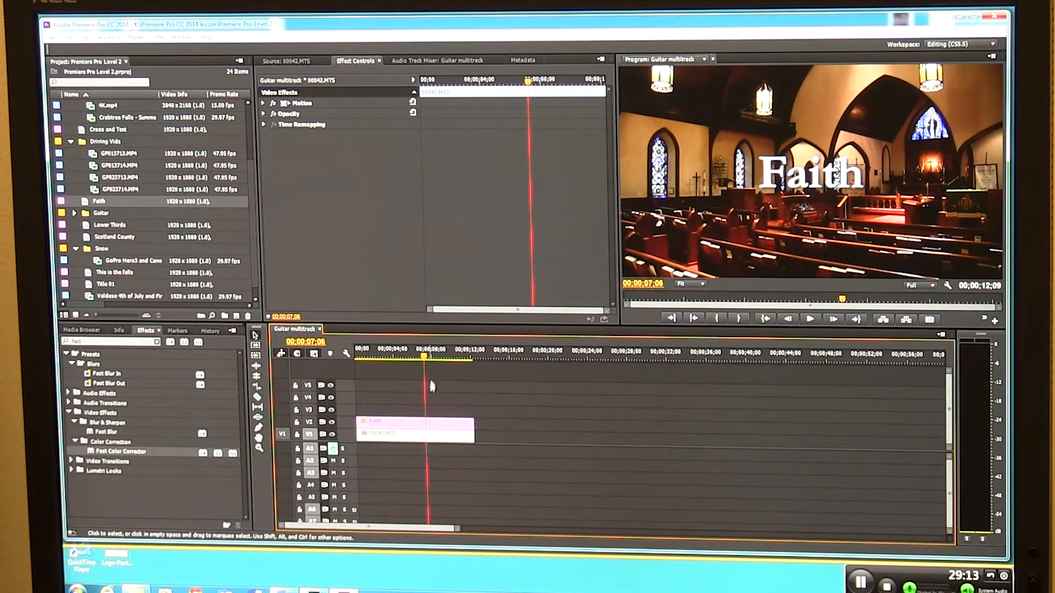
# Remove the Faith title and the church clip beneath it from the Guitar multitrack sequence.
pyautogui.click(404, 421)
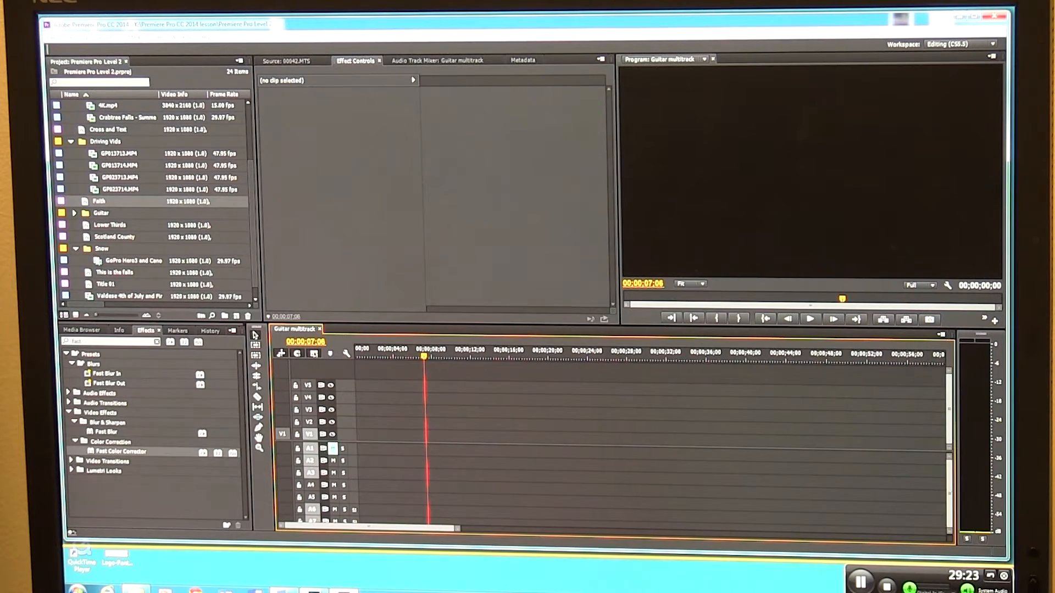
# Preview the GoPro snow camera test clip in the Source Monitor and place it at the sequence start.
pyautogui.doubleClick(133, 260)
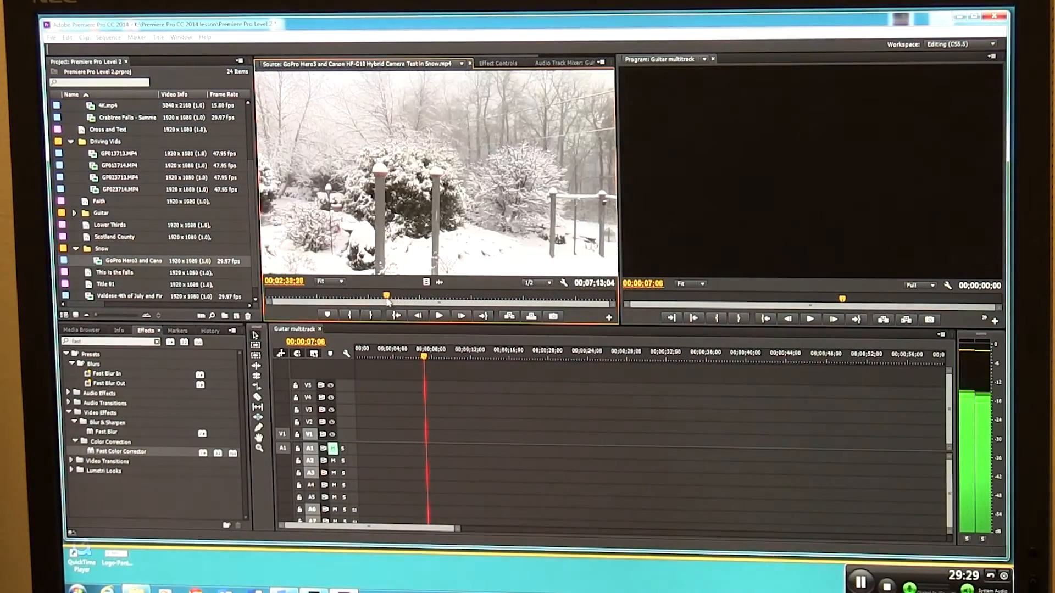
pyautogui.moveTo(387, 294); pyautogui.dragTo(447, 295)
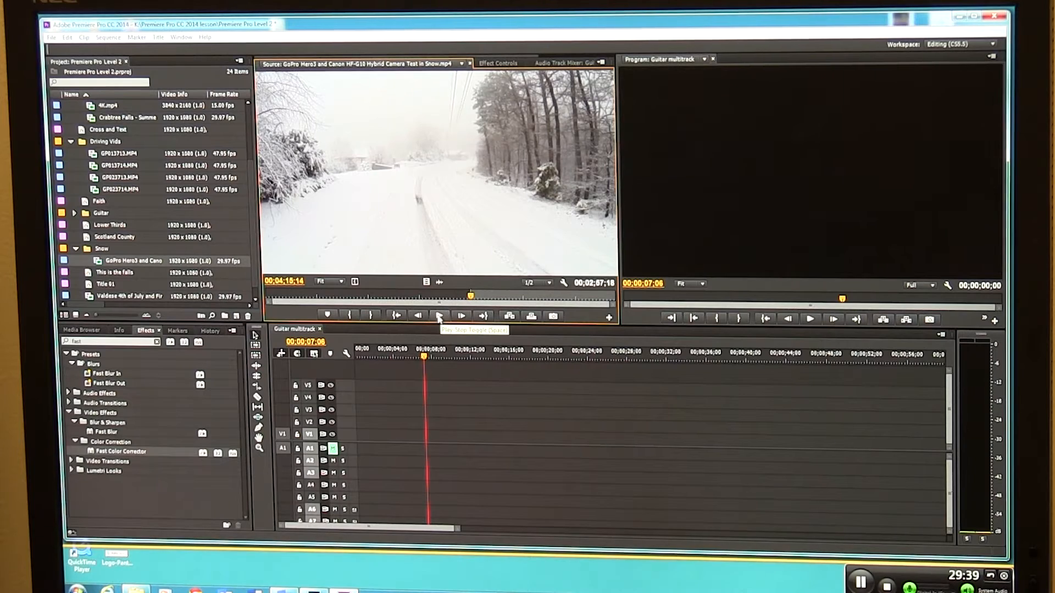
pyautogui.click(460, 316)
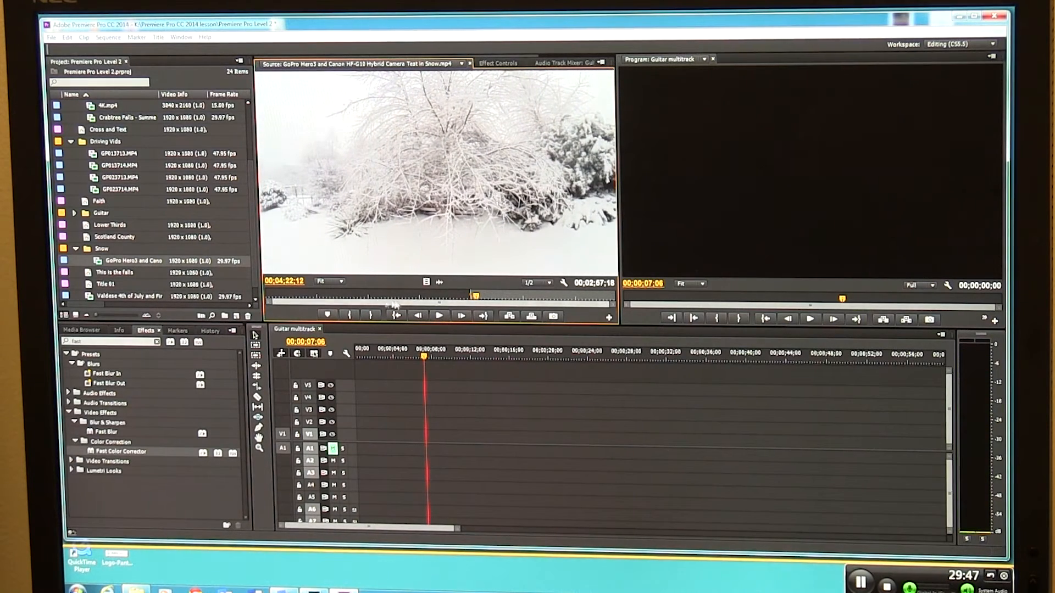
pyautogui.click(369, 315)
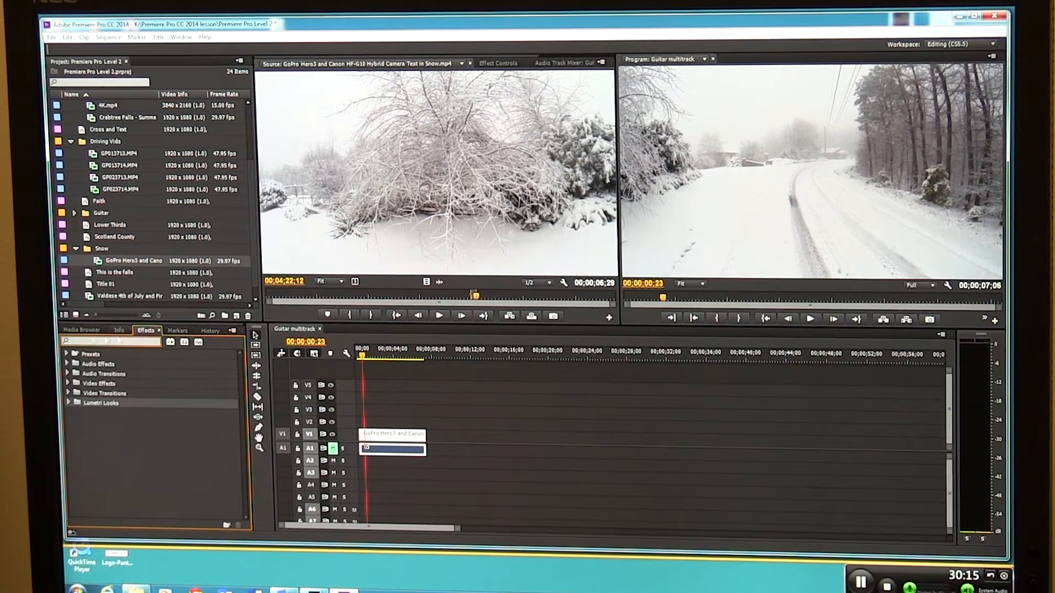
# Reveal the Cinematic Lumetri looks and add Crabtree Falls after the snow clip.
pyautogui.click(68, 403)
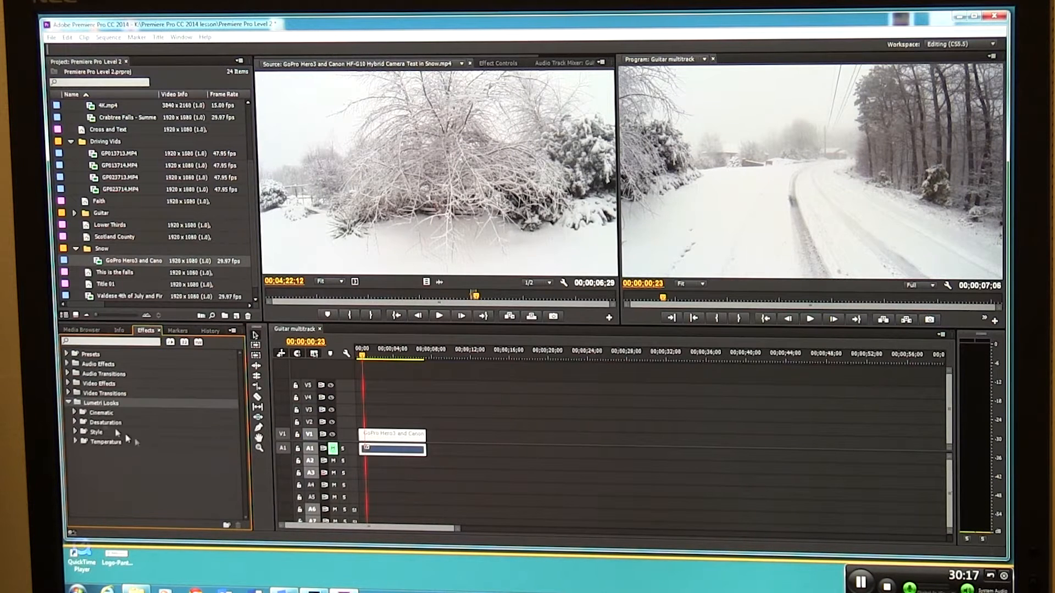
pyautogui.moveTo(100, 440)
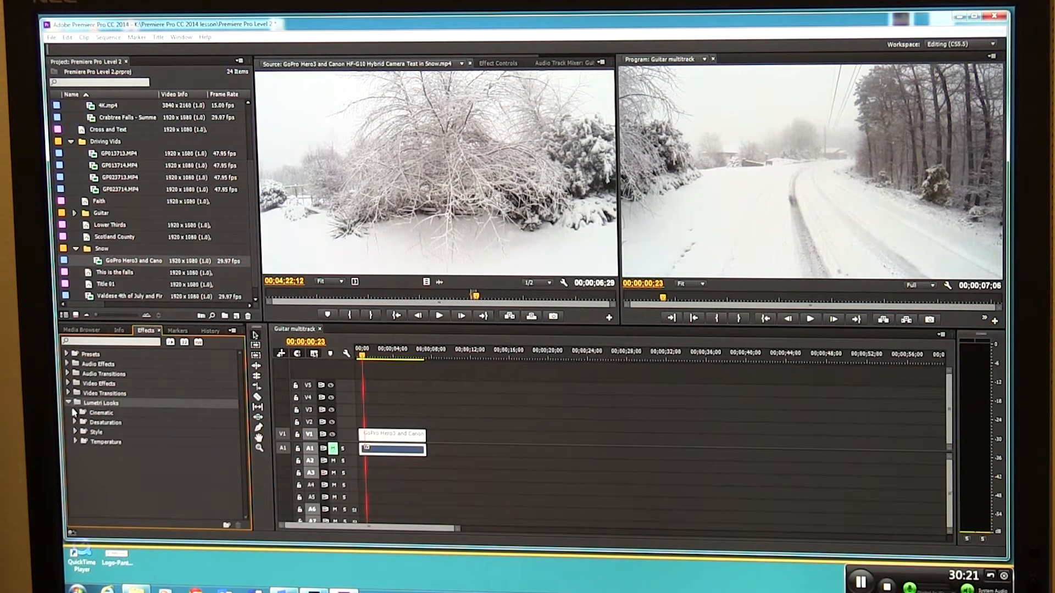
pyautogui.click(77, 412)
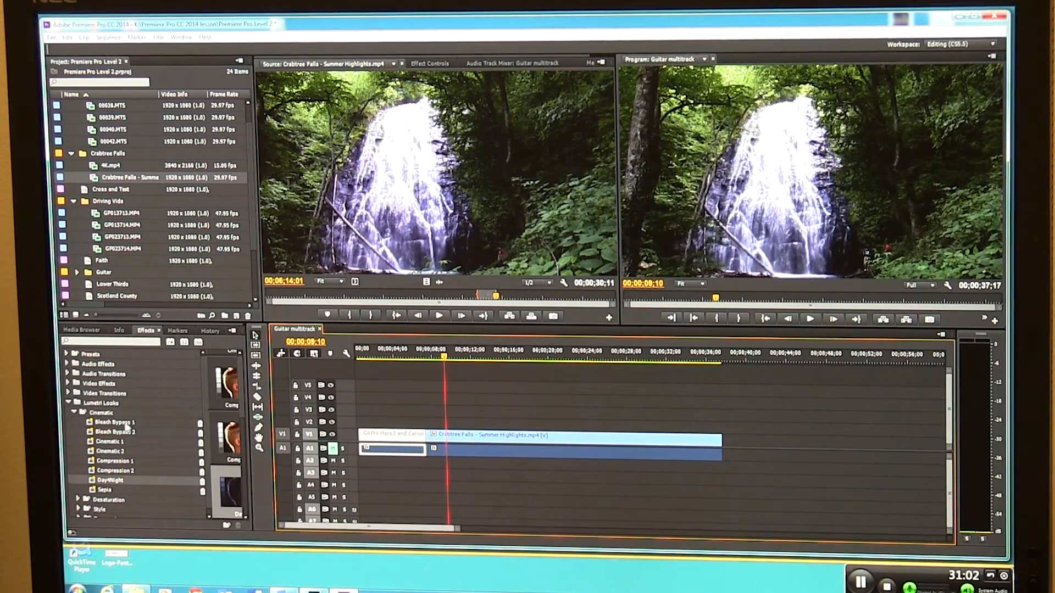
# Apply the Cinematic Compression 1 and Sepia Lumetri looks to the Crabtree Falls clip.
pyautogui.click(115, 422)
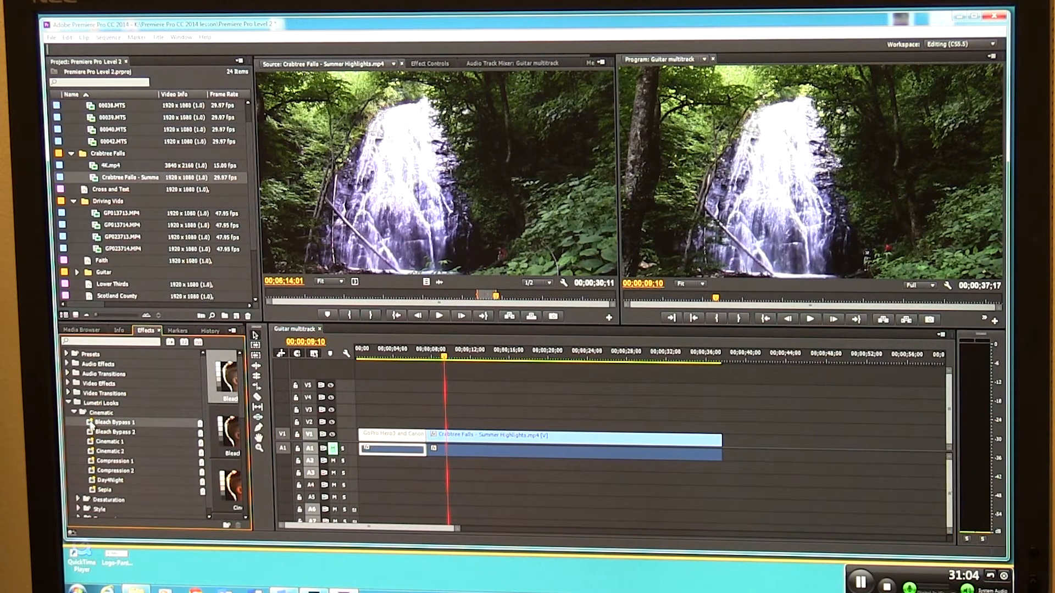
pyautogui.click(538, 450)
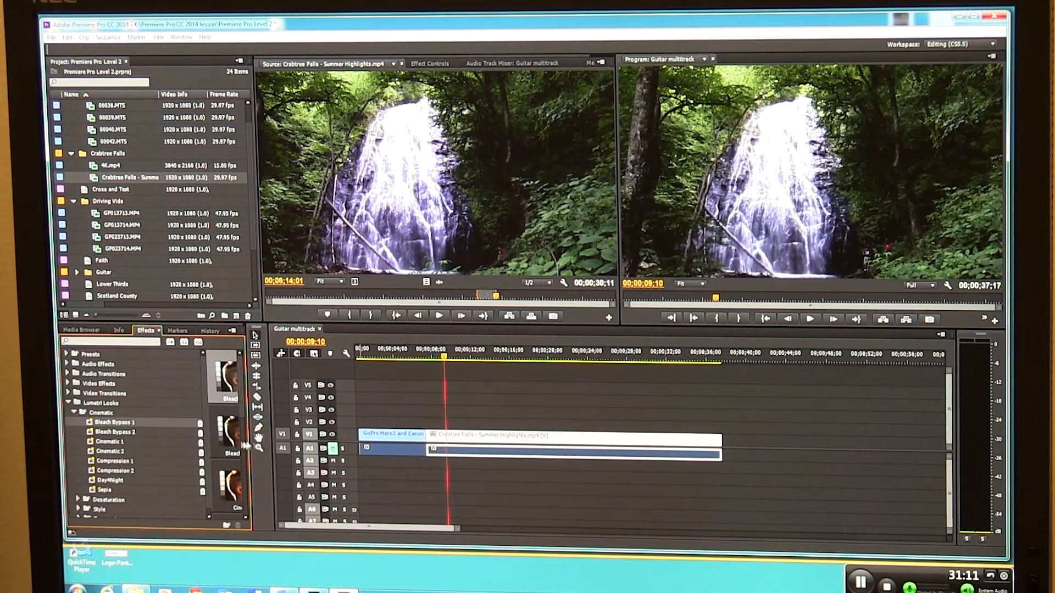
pyautogui.click(114, 431)
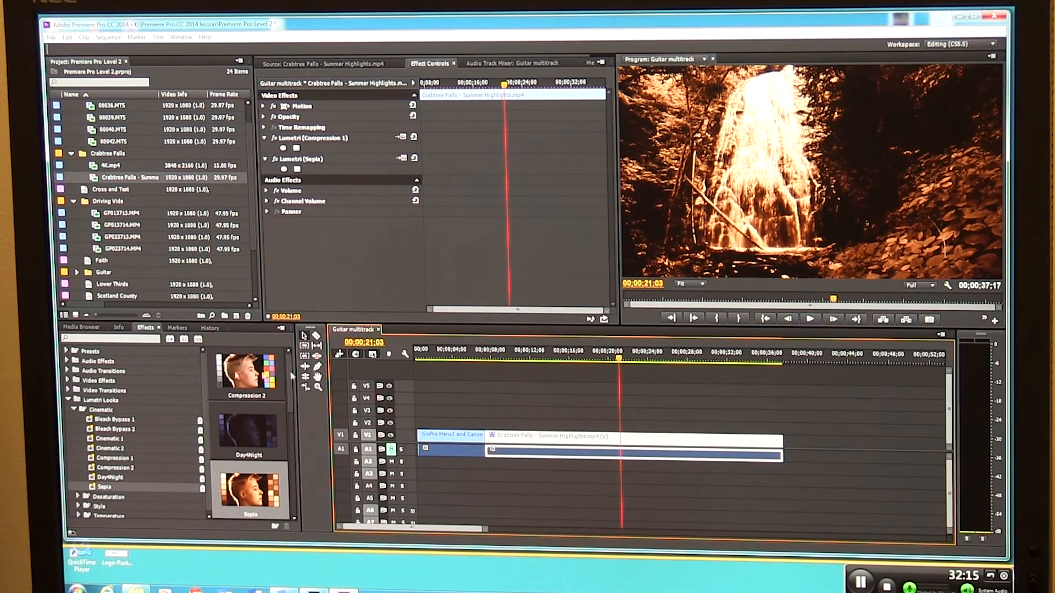
# Remove Compression 1 and Sepia and apply the Style Seventies 1 look instead.
pyautogui.click(312, 137)
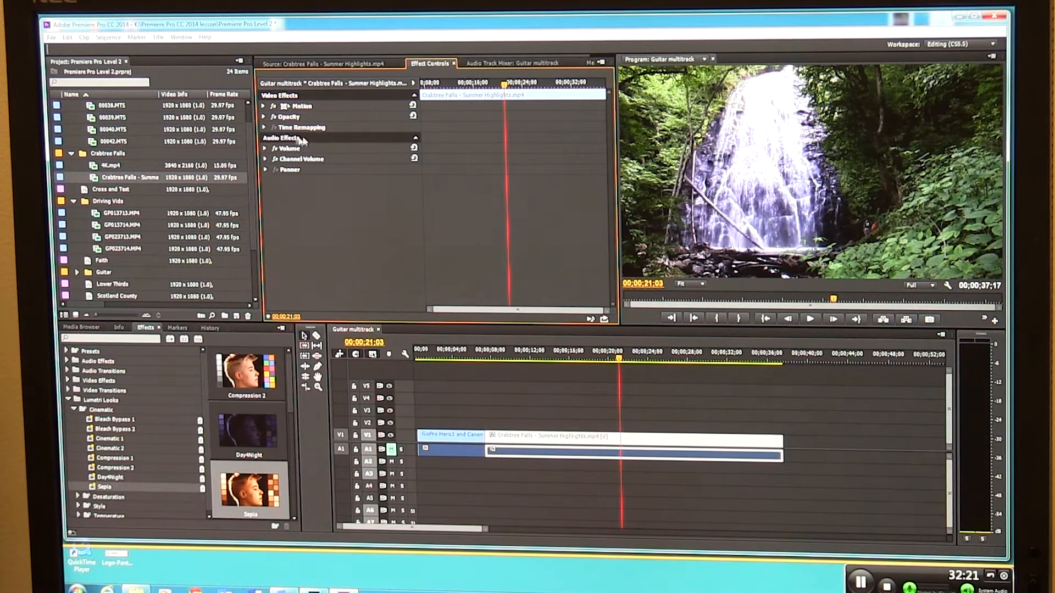
pyautogui.moveTo(171, 427)
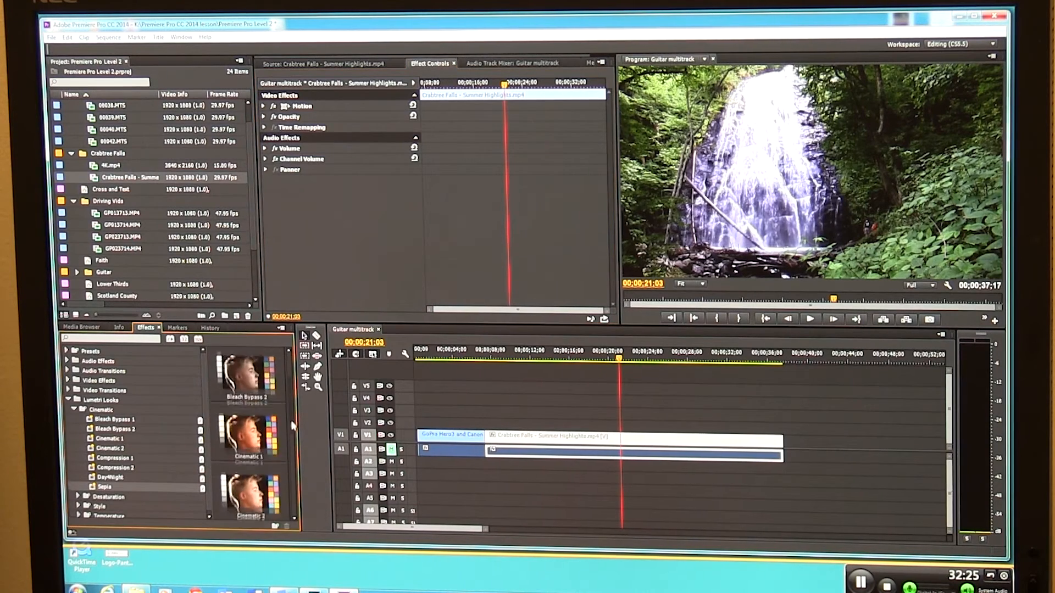
pyautogui.scroll(-3)
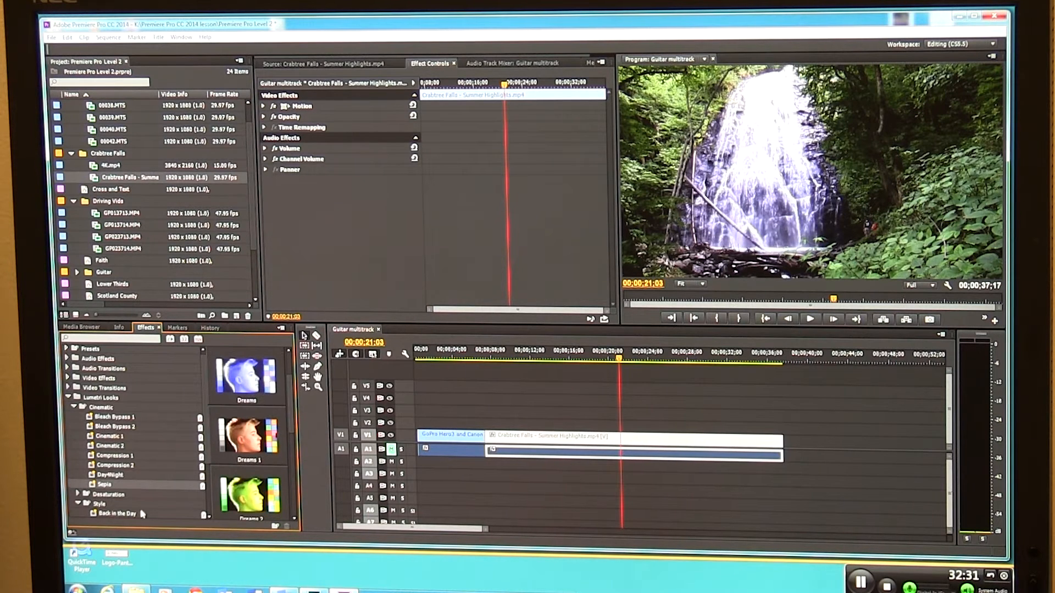
pyautogui.scroll(-3)
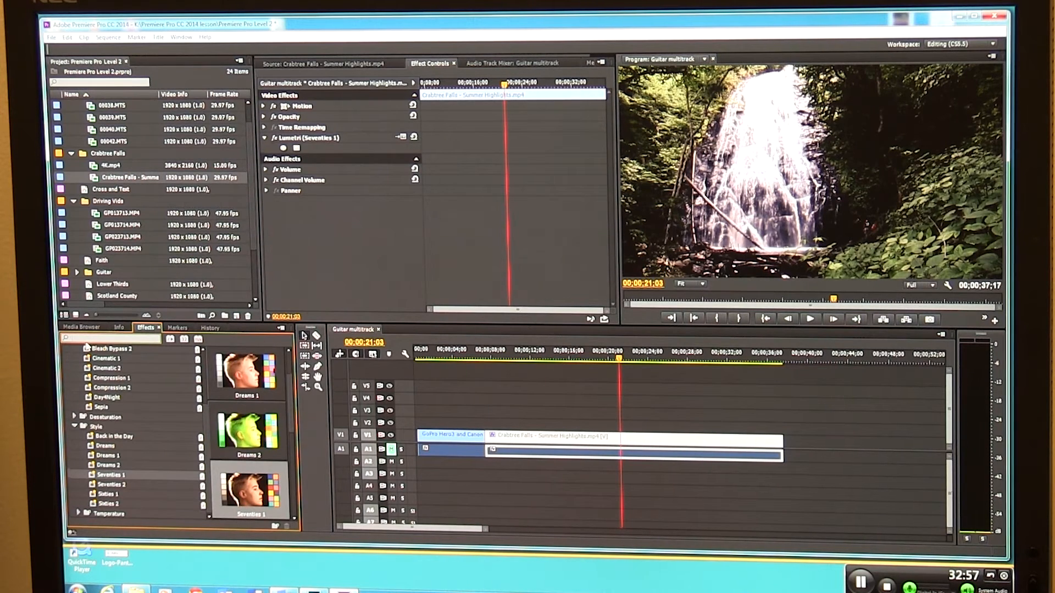
# Find Fast Color Corrector via 'fast' search and apply it to the Crabtree Falls clip.
pyautogui.write('fast')
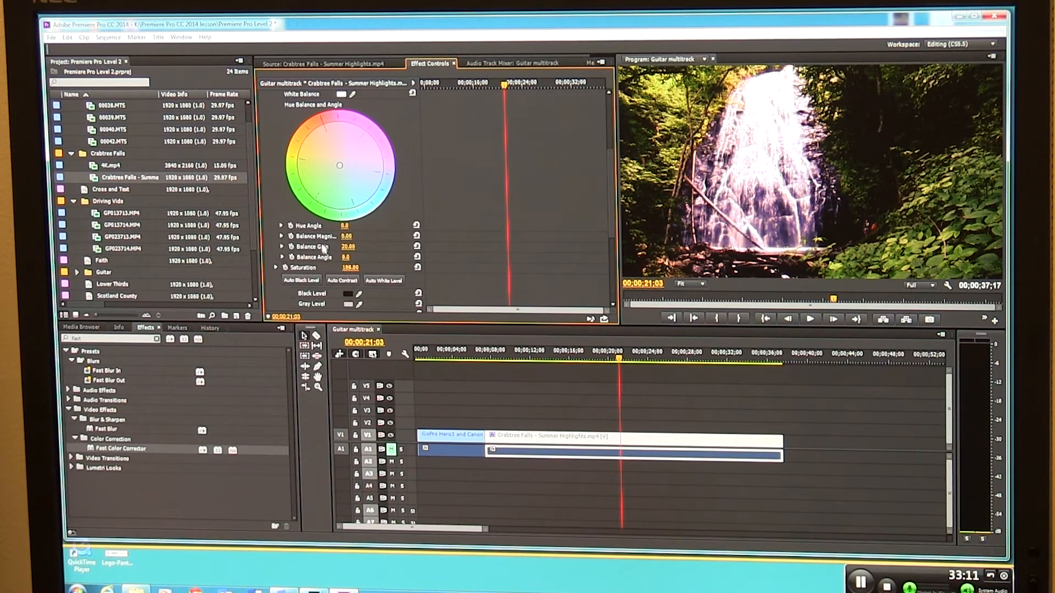
# Raise the Fast Color Corrector saturation to 200 for more vivid forest greens.
pyautogui.scroll(-3)
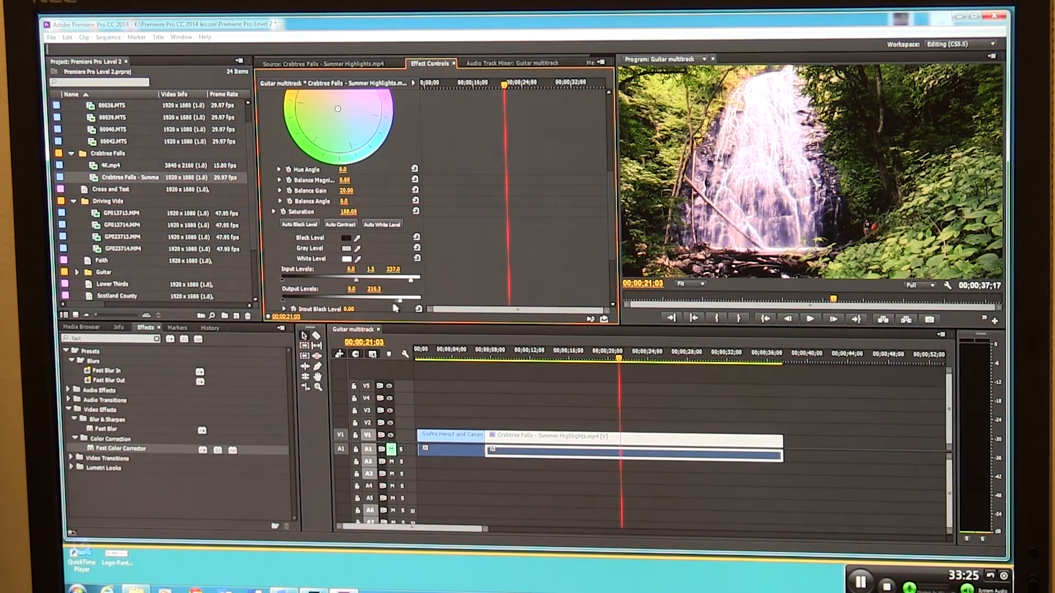
pyautogui.moveTo(373, 288); pyautogui.dragTo(392, 289)
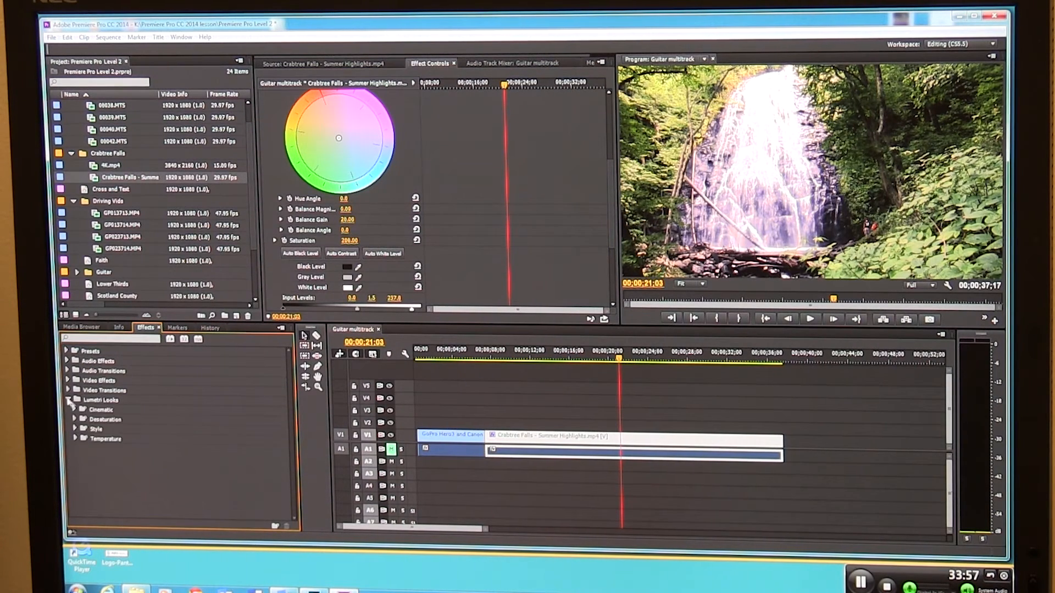
# Apply the Temperature Cold Mix Lumetri look on top of the existing grade.
pyautogui.click(76, 439)
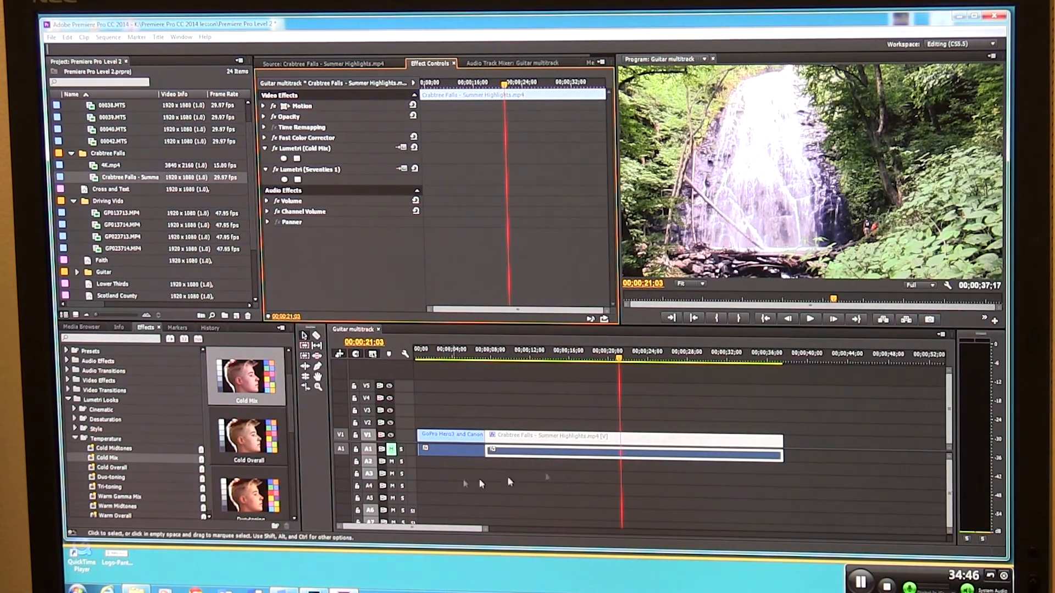
pyautogui.moveTo(679, 412)
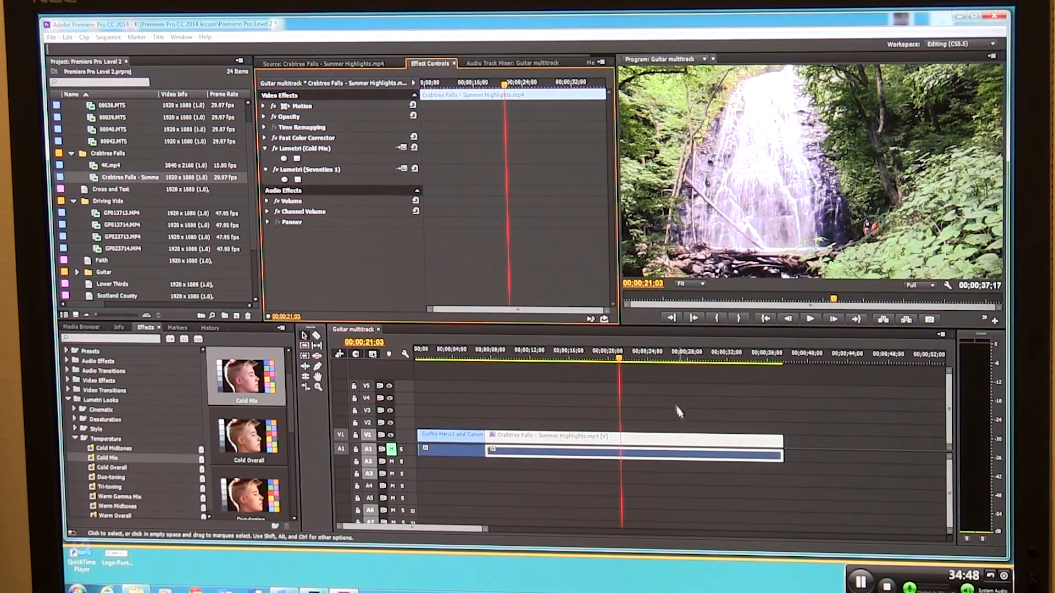